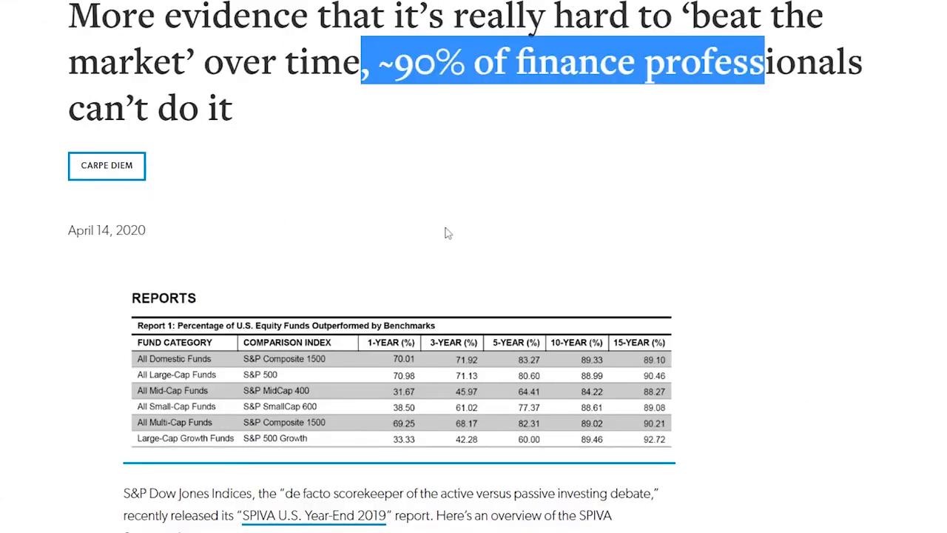
Scroll down the Vanguard Health Care ETF (VHT) overview page.
scroll(down, 3)
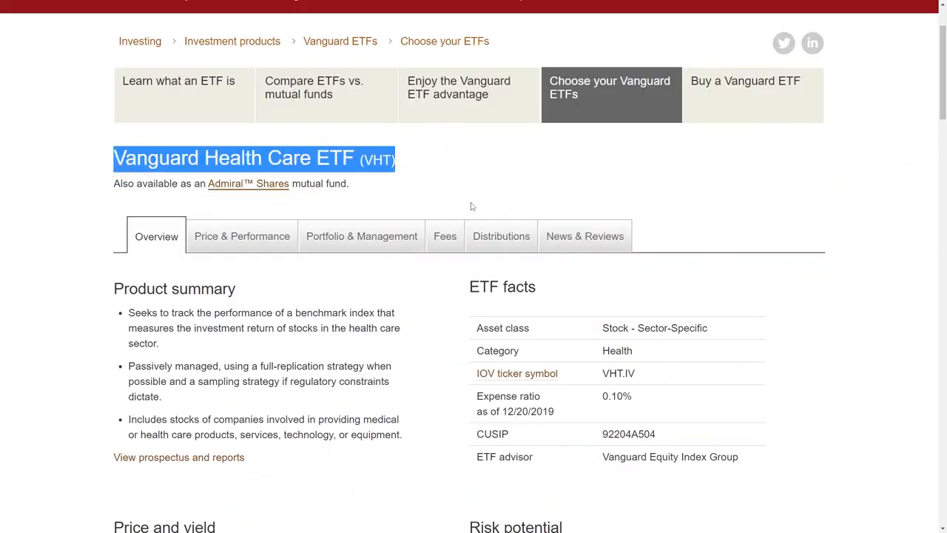
Review the health care ETF's ten top holdings, then its annualised performance returns.
scroll(down, 3)
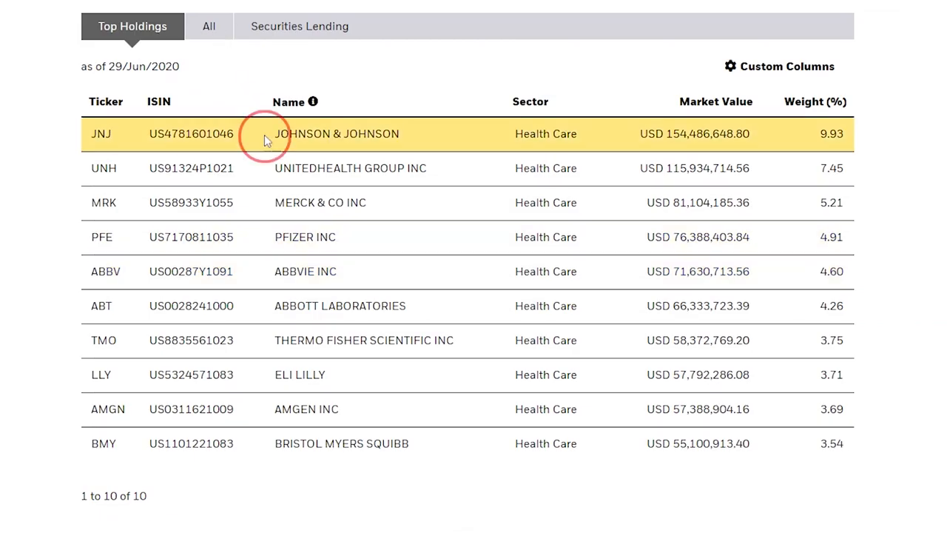
double_click(337, 133)
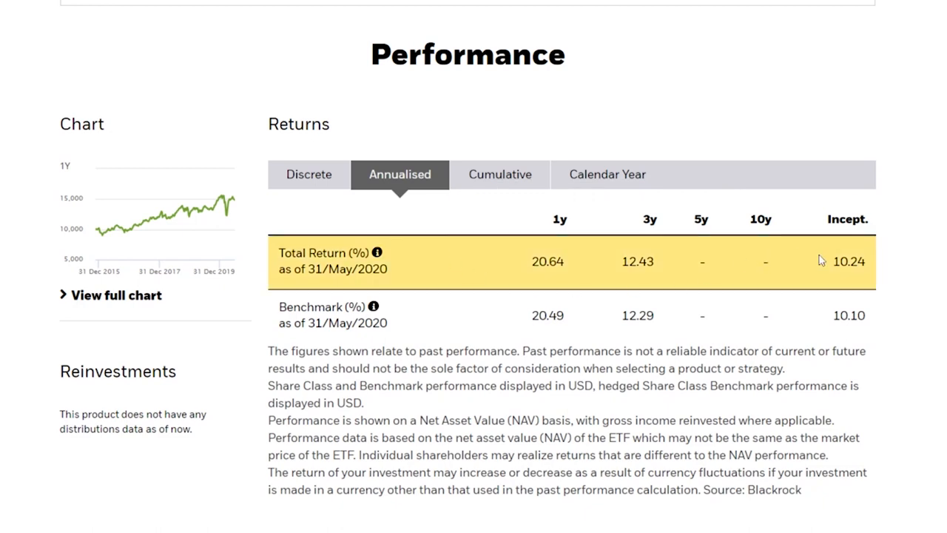
double_click(849, 260)
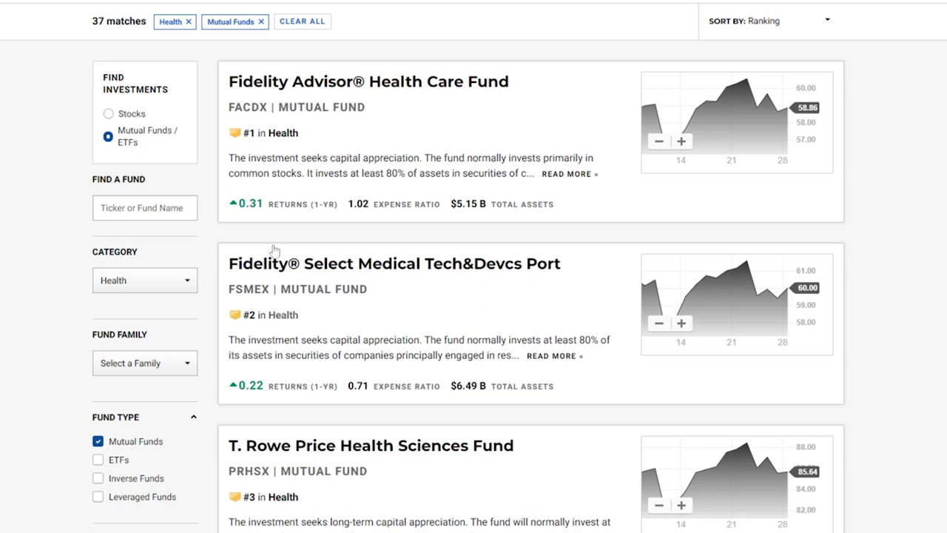
mouse_move(352, 400)
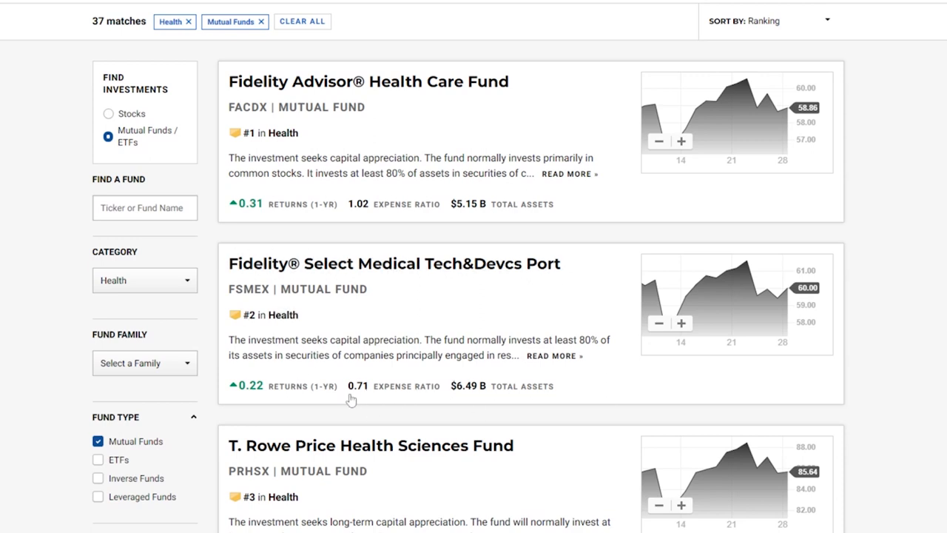
mouse_move(320, 67)
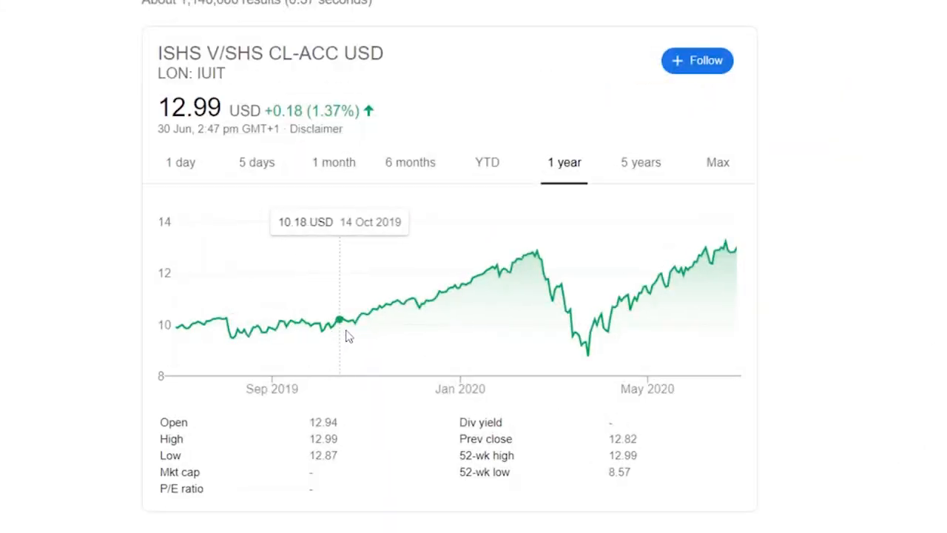
mouse_move(708, 293)
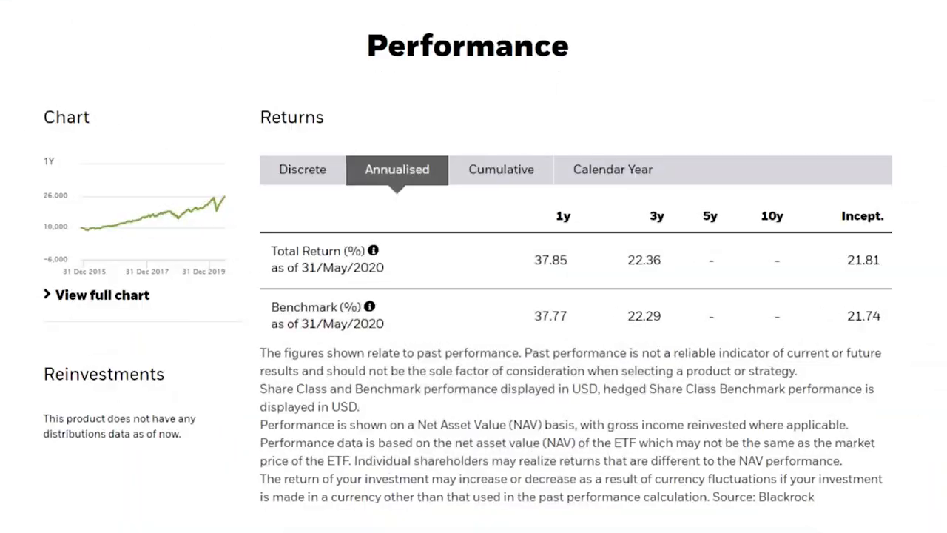
Highlight the fund's annualised returns: 37.85% over one year and 21.81% since inception.
double_click(863, 260)
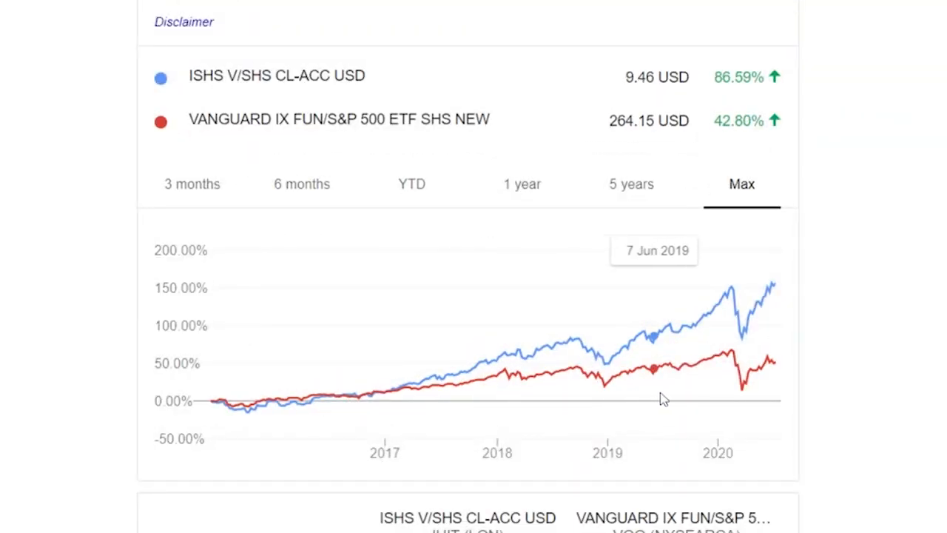
mouse_move(776, 362)
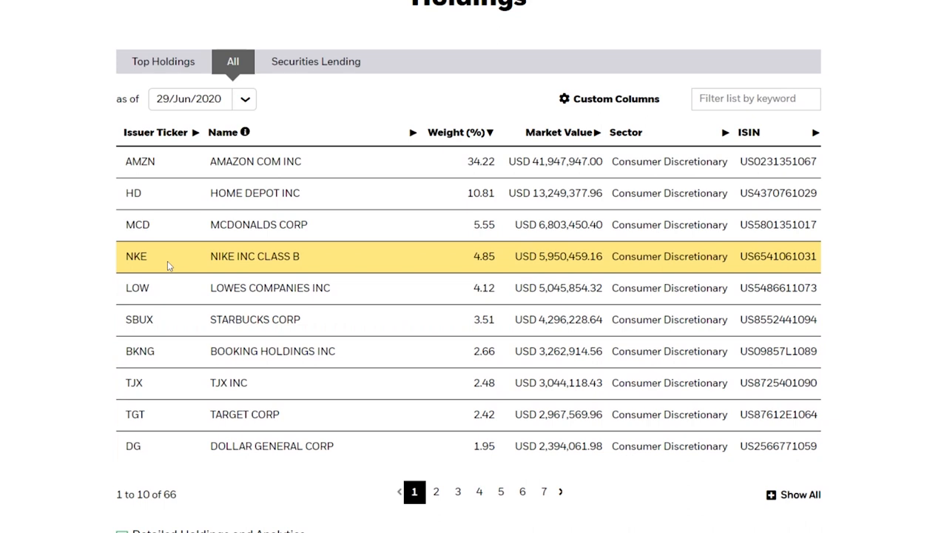
Point out the Nike holding at 4.85% in the consumer discretionary ETF's full holdings list.
double_click(255, 256)
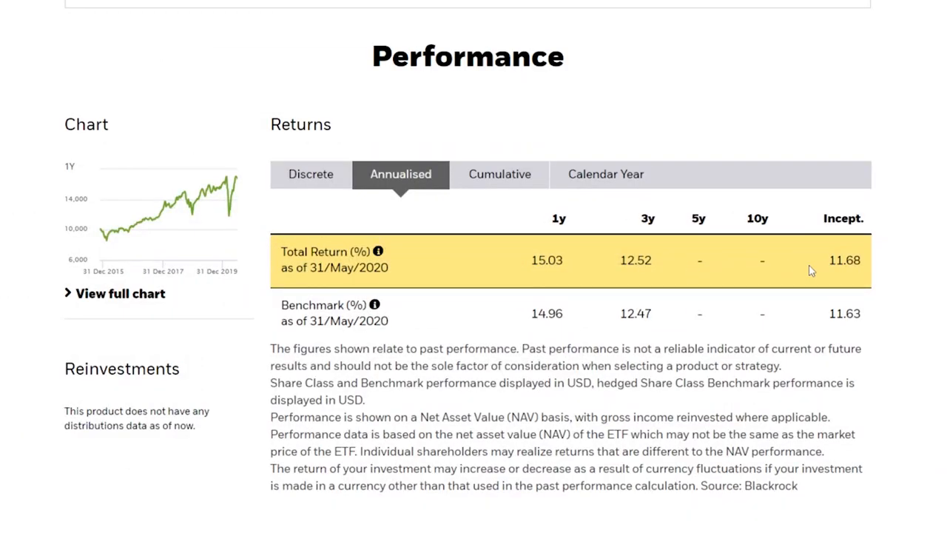
Pick out the 11.68% since-inception total return in the annualised performance table.
double_click(844, 260)
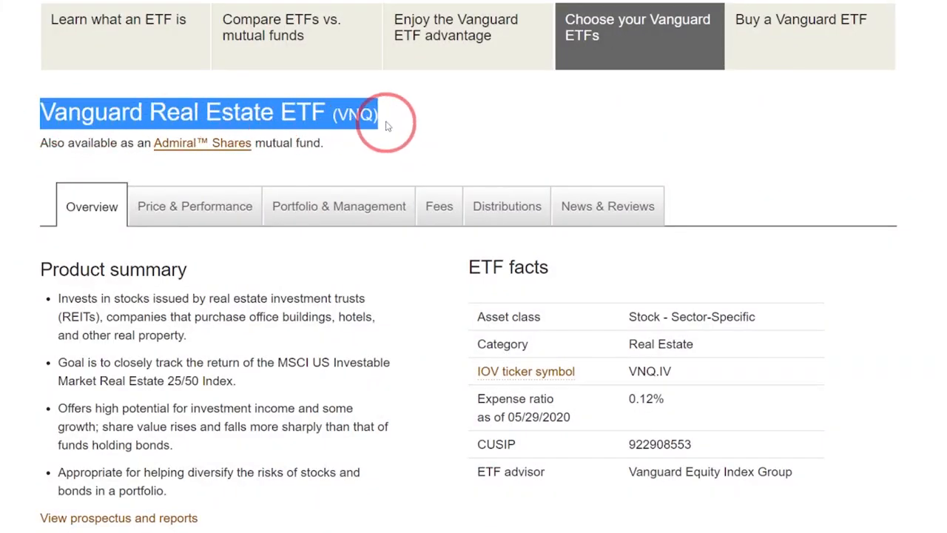
Scroll down the Vanguard Real Estate ETF (VNQ) overview page.
scroll(down, 3)
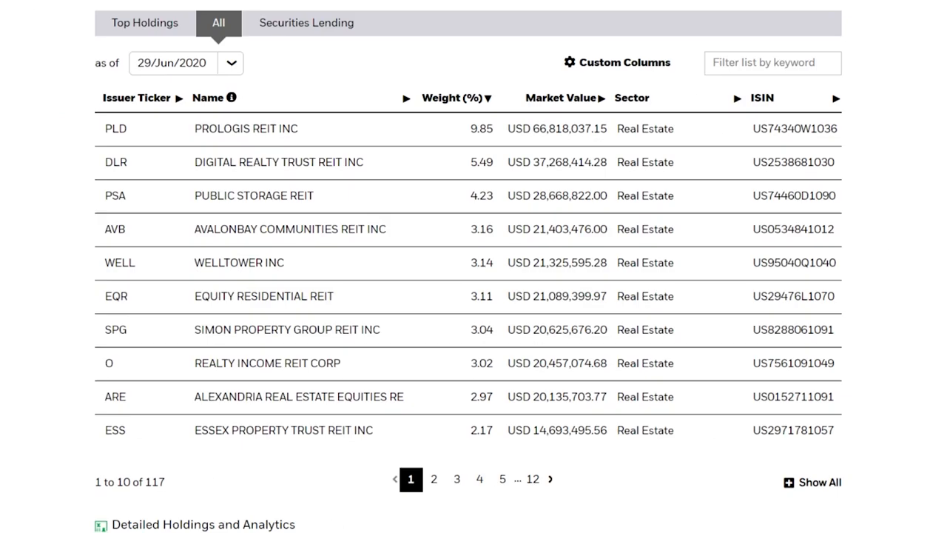
Scroll to the real estate ETF's full list of 117 holdings, topped by Prologis REIT at 9.85%.
scroll(down, 3)
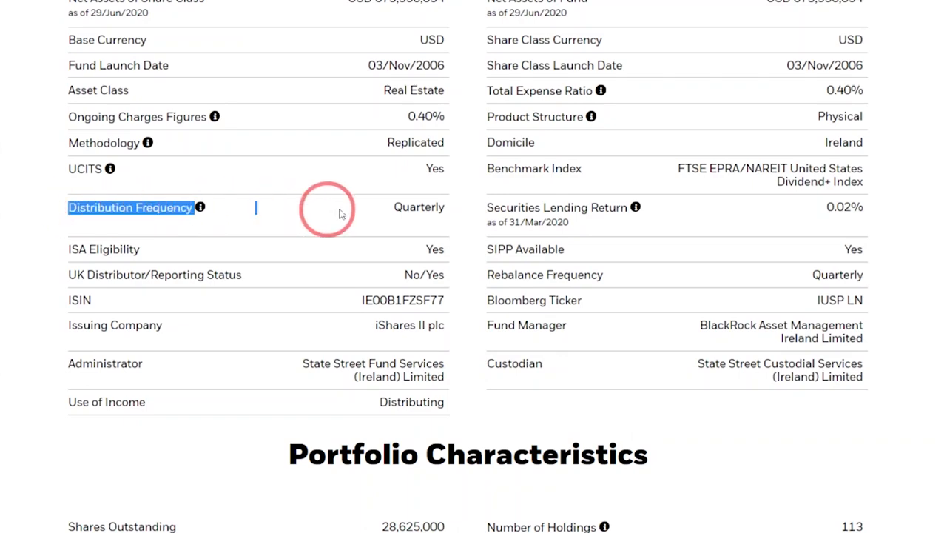
Scroll to the real estate ETF's key facts: 0.40% expense ratio and quarterly distributions.
scroll(down, 3)
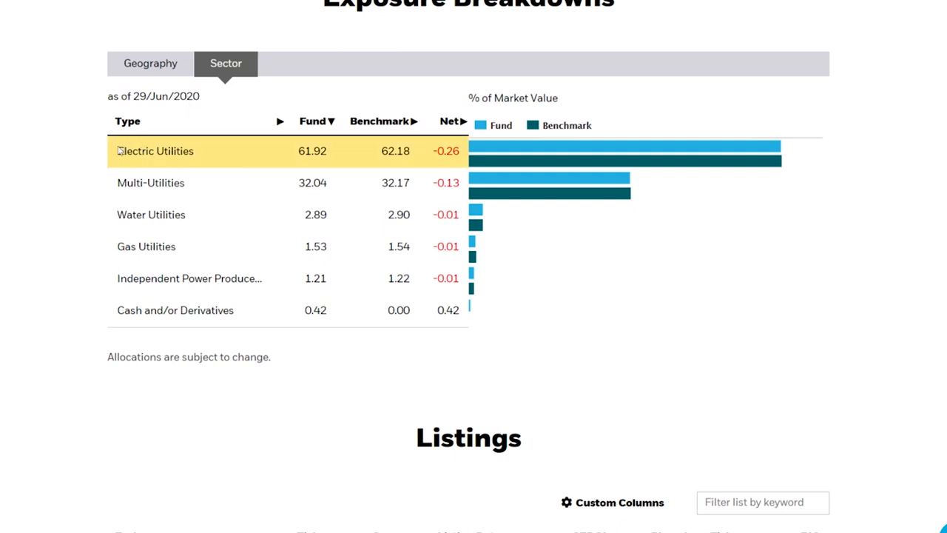
Mark the Electric Utilities sector weight of 61.92% in the exposure breakdown.
drag(118, 151, 327, 151)
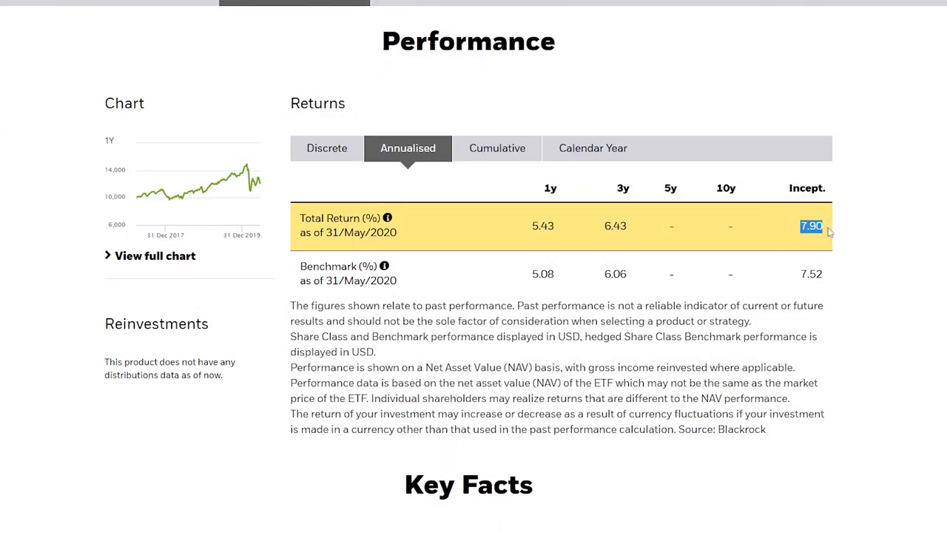
Scroll from the utilities ETF's annualised returns down to its key facts with the 0.15% expense ratio.
scroll(down, 3)
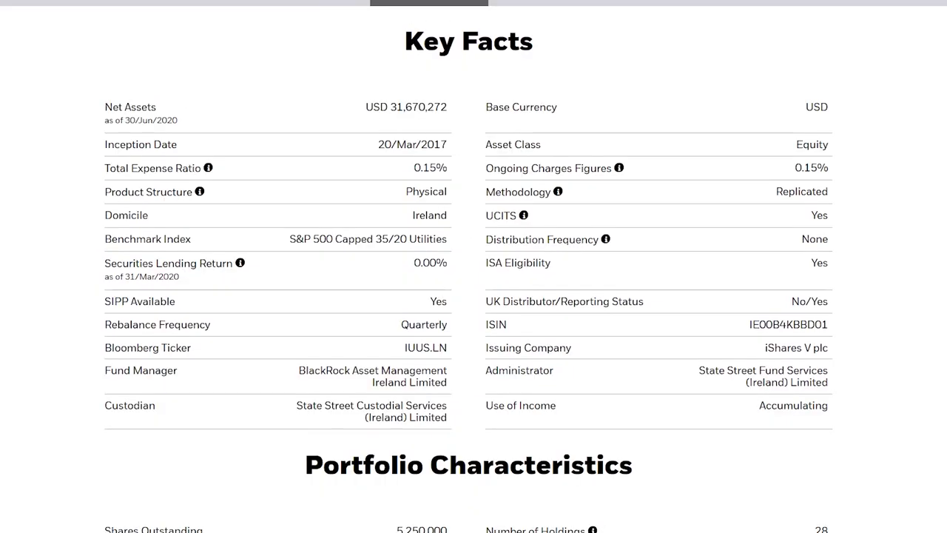